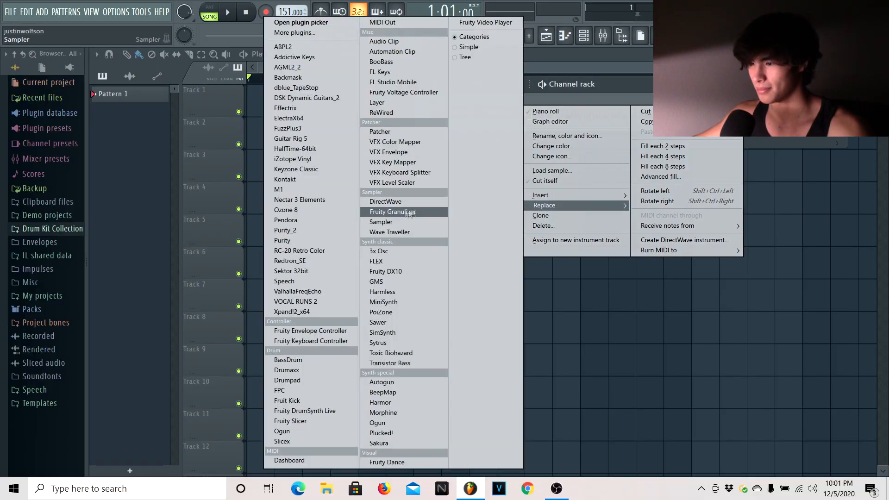
Replace the channel's instrument with Purity, leaving its empty piano roll ready for notes.
{"action": "left_click", "coordinate": [285, 229]}
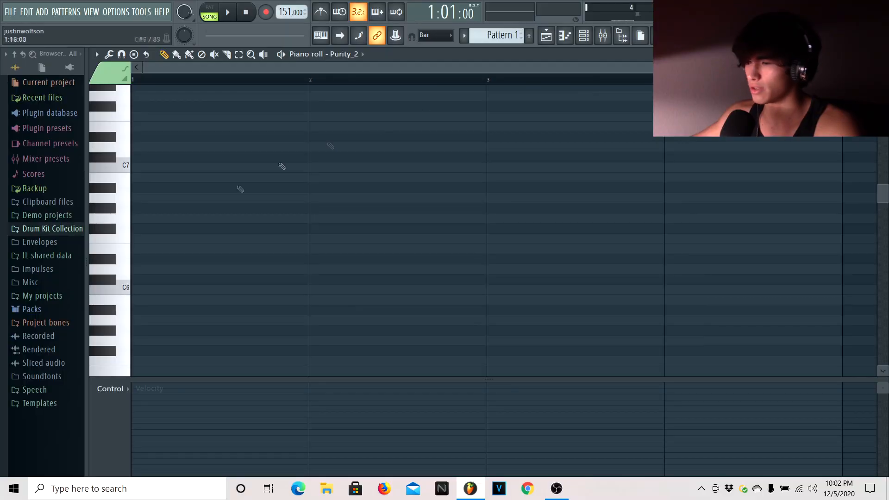
Draw a stacked chord of A5, C6, E6, G6 and A6 at bar one of the Purity piano roll.
{"action": "scroll", "scroll_direction": "down", "scroll_amount": 3}
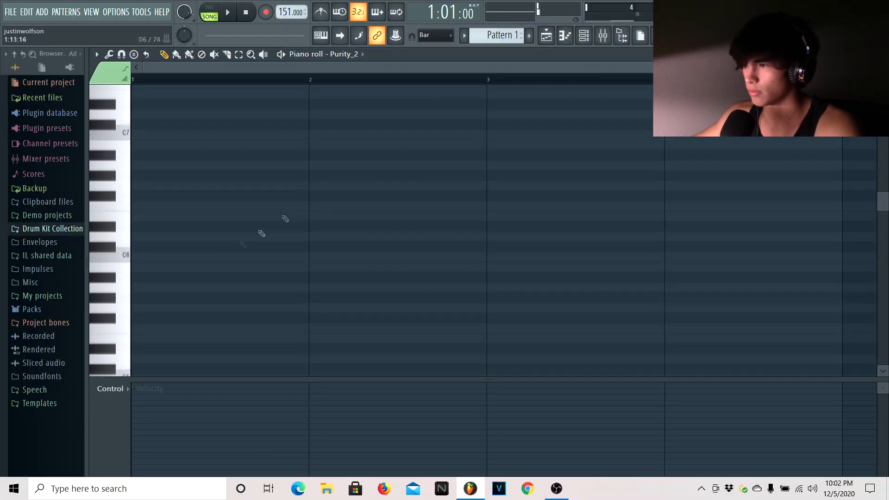
{"action": "left_click", "coordinate": [435, 35]}
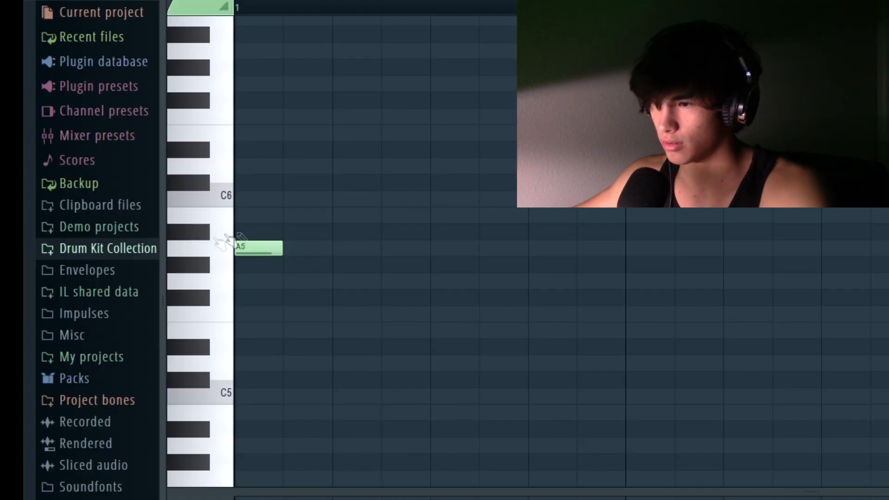
{"action": "scroll", "scroll_direction": "down", "scroll_amount": 3}
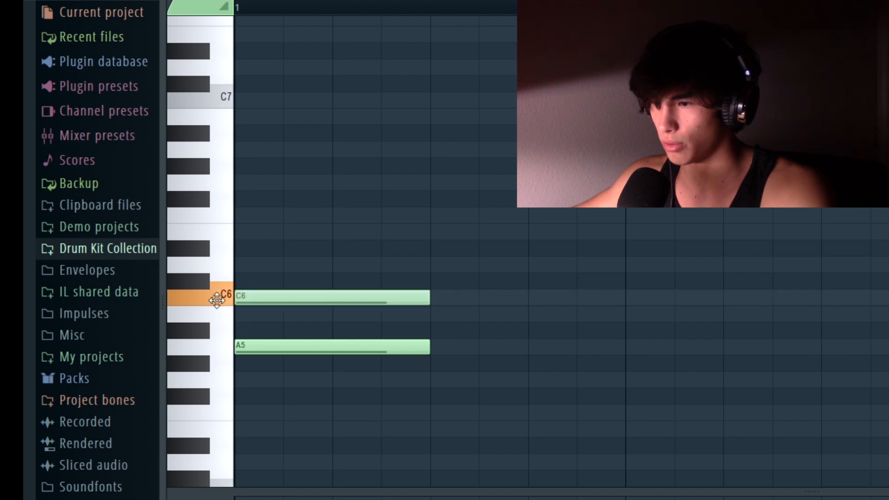
{"action": "mouse_move", "coordinate": [267, 315]}
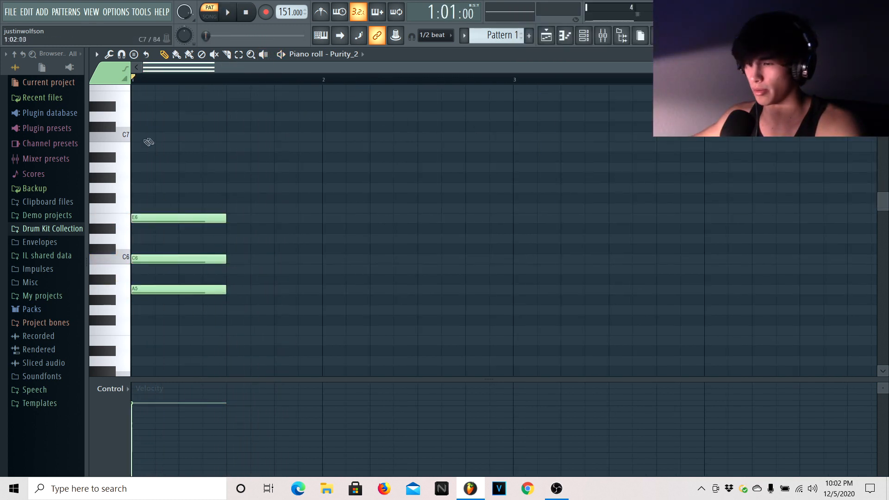
{"action": "scroll", "scroll_direction": "down", "scroll_amount": 3}
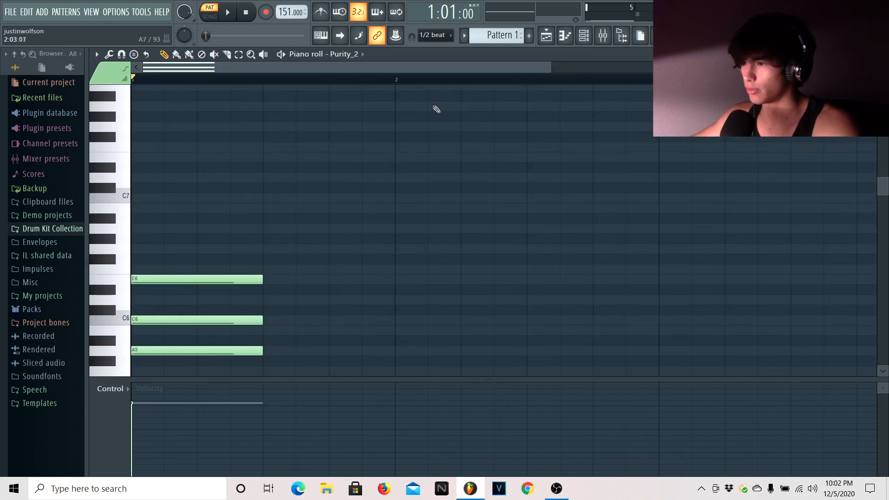
{"action": "mouse_move", "coordinate": [139, 213]}
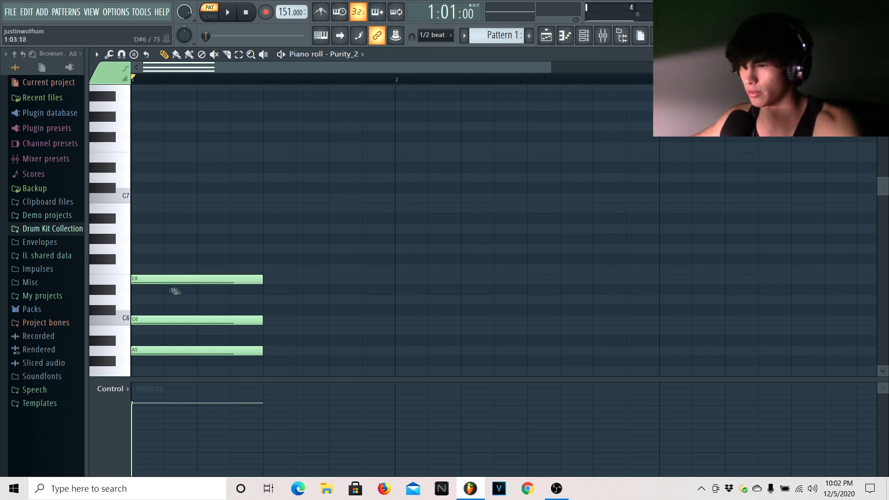
{"action": "left_click", "coordinate": [227, 249]}
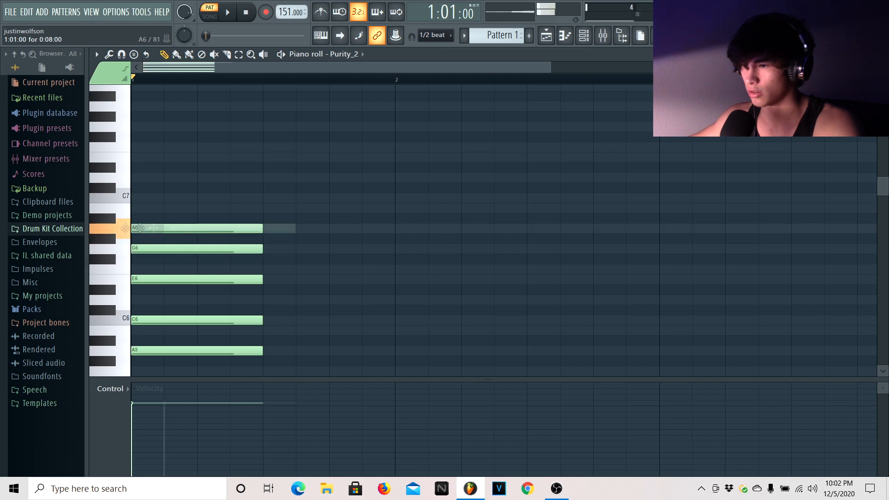
Complete the chord's top note and place a new chord at bar 3 of the progression.
{"action": "left_click", "coordinate": [227, 11]}
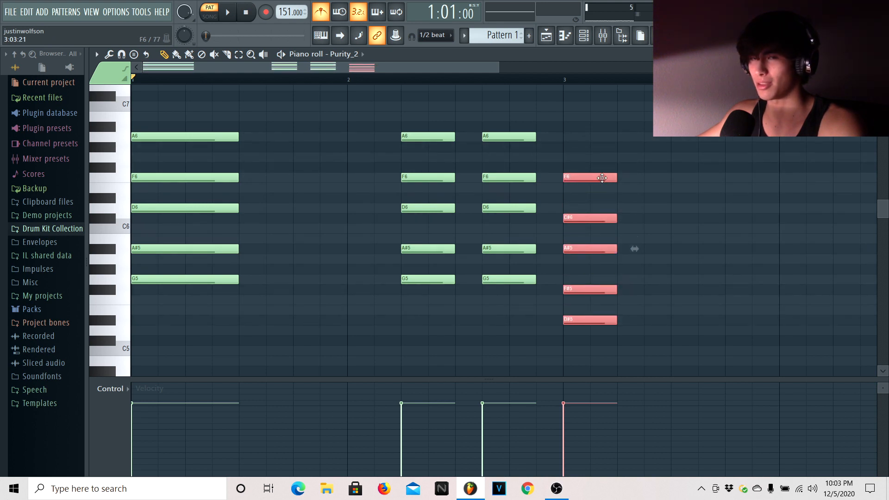
{"action": "left_click", "coordinate": [227, 11]}
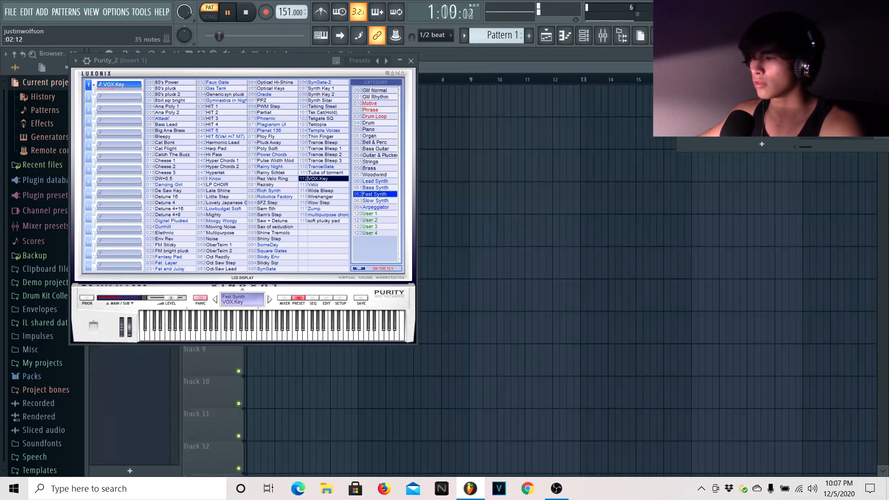
Load the Bell w Harmonics preset on the cloned Purity layer and draw its bell melody.
{"action": "left_click", "coordinate": [584, 36]}
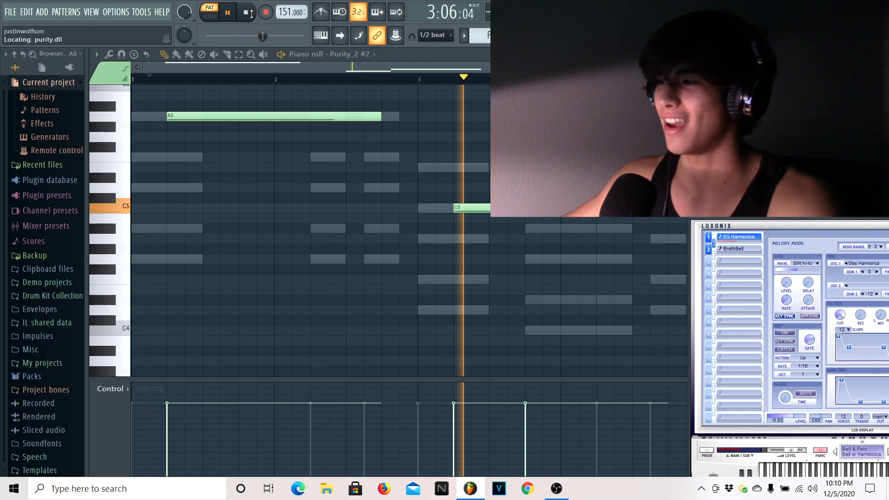
{"action": "left_click", "coordinate": [245, 12]}
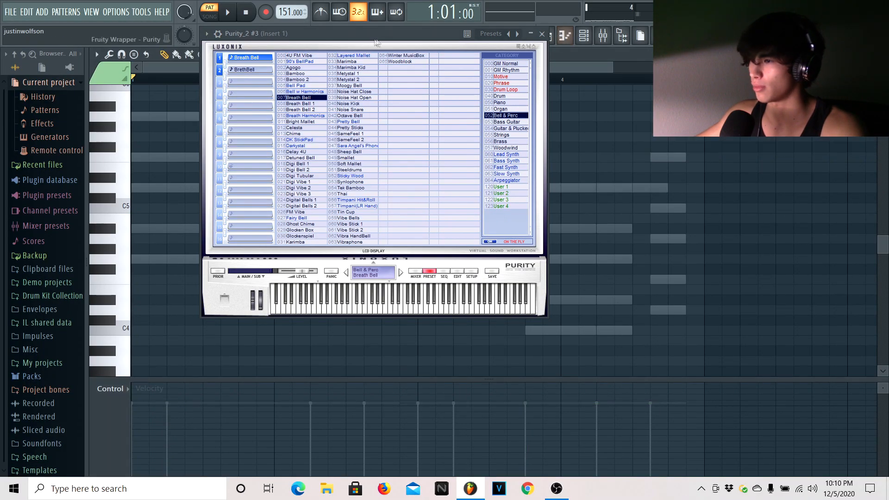
Select the Breath Bell preset from Bell & Perc for the Purity_2 #3 layer.
{"action": "left_click", "coordinate": [226, 11]}
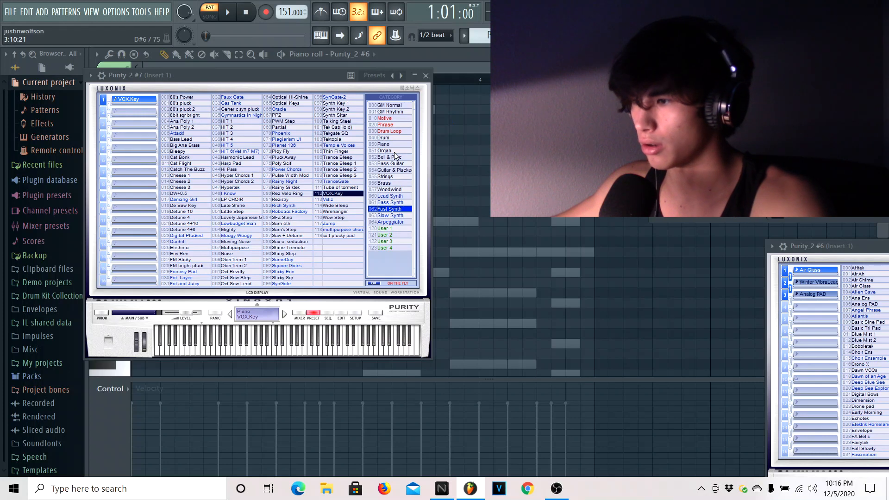
Audition Bell & Perc and Piano presets on Purity_2 #7, then return to the Purity_2 #6 melody.
{"action": "left_click", "coordinate": [387, 157]}
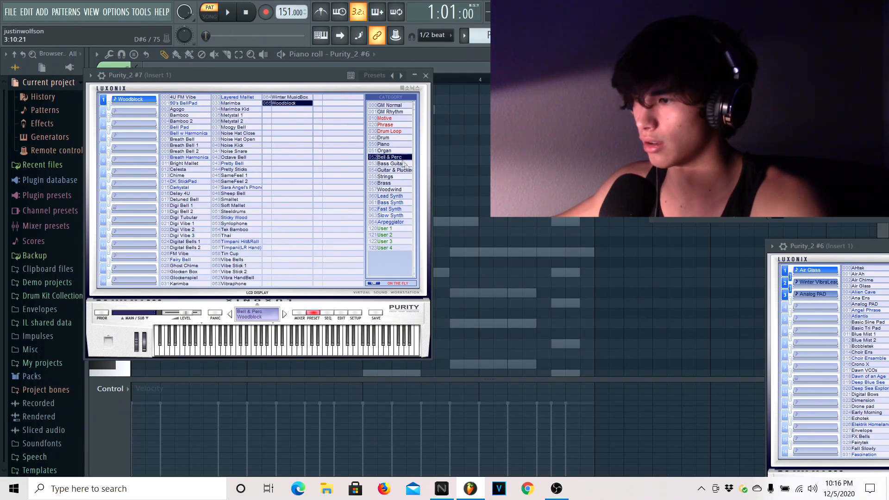
{"action": "left_click", "coordinate": [384, 145]}
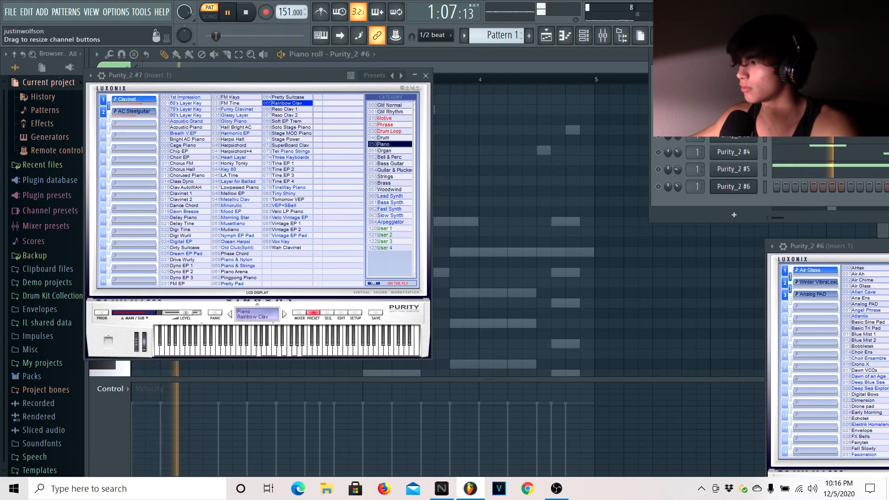
{"action": "left_click", "coordinate": [425, 74]}
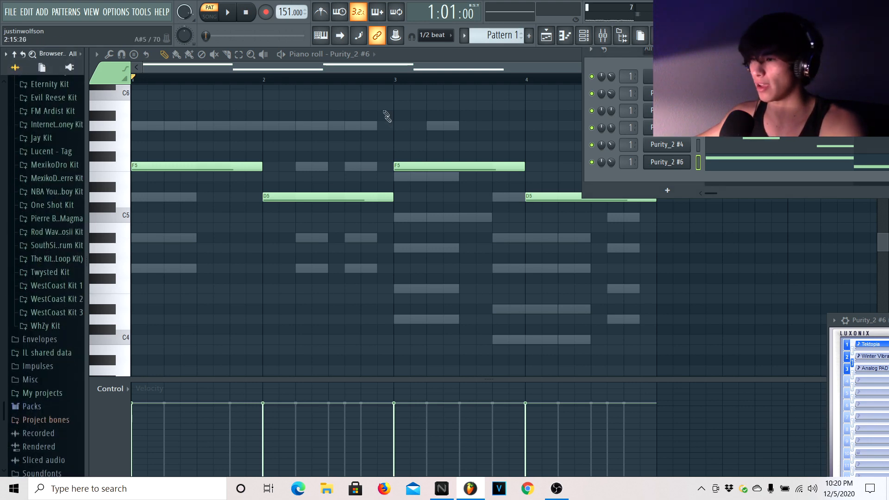
Load the xool clap from MexikoDro x Pierre Kit > Claps into the project.
{"action": "scroll", "scroll_direction": "up", "scroll_amount": 3}
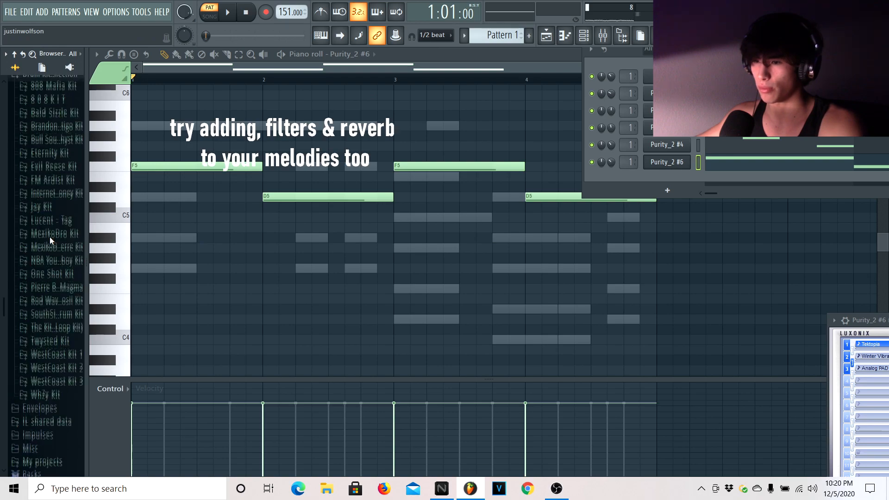
{"action": "left_click", "coordinate": [54, 252]}
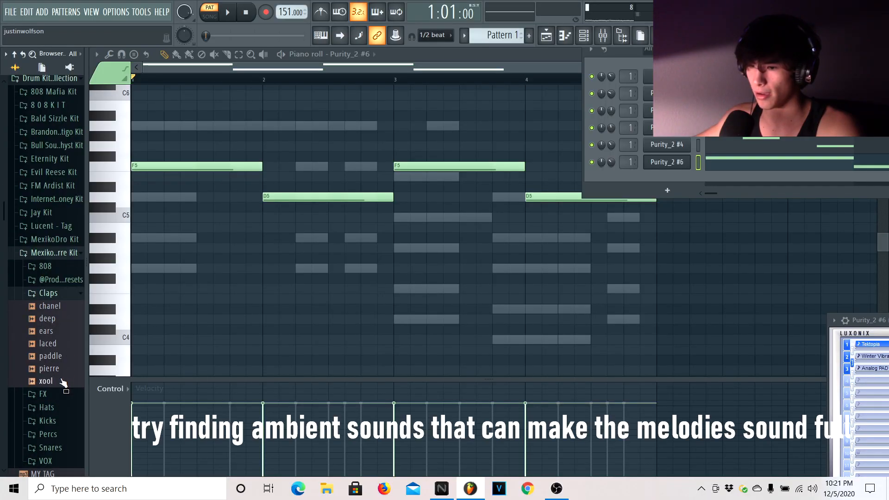
{"action": "double_click", "coordinate": [45, 380]}
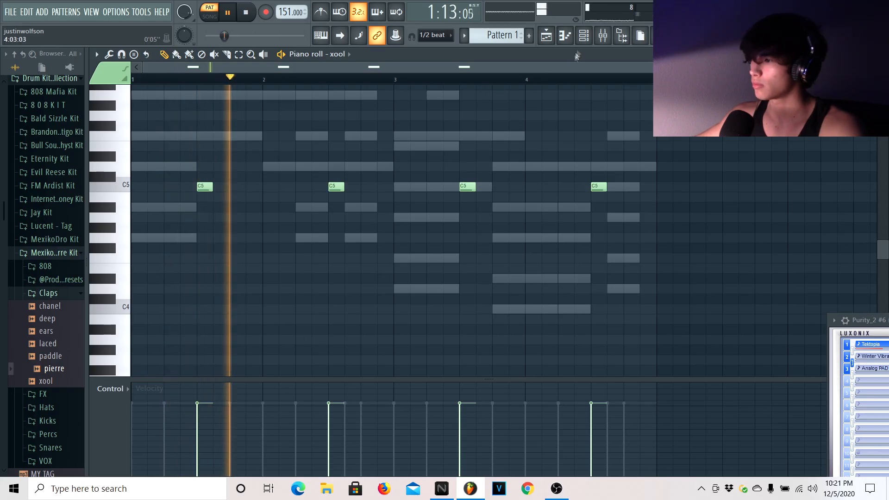
Add the Stoopid Drop FX sample as a new channel beneath the xool clap.
{"action": "left_click", "coordinate": [227, 11]}
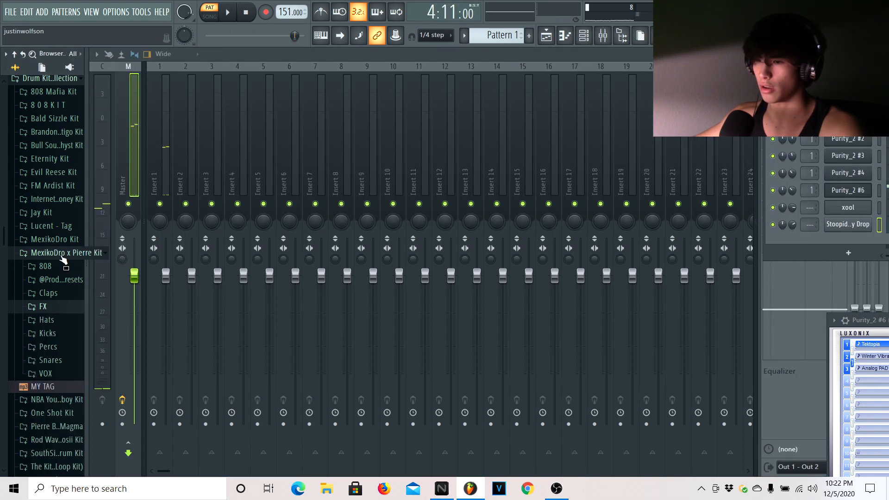
Preview Click Hat and Simple Hat, load (HH) Simple Hat and bring up its piano roll.
{"action": "left_click", "coordinate": [51, 252]}
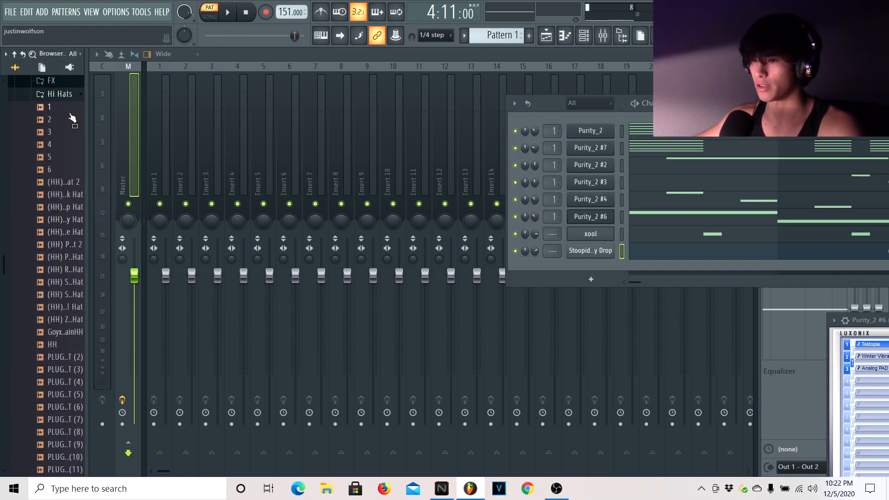
{"action": "left_click", "coordinate": [74, 193]}
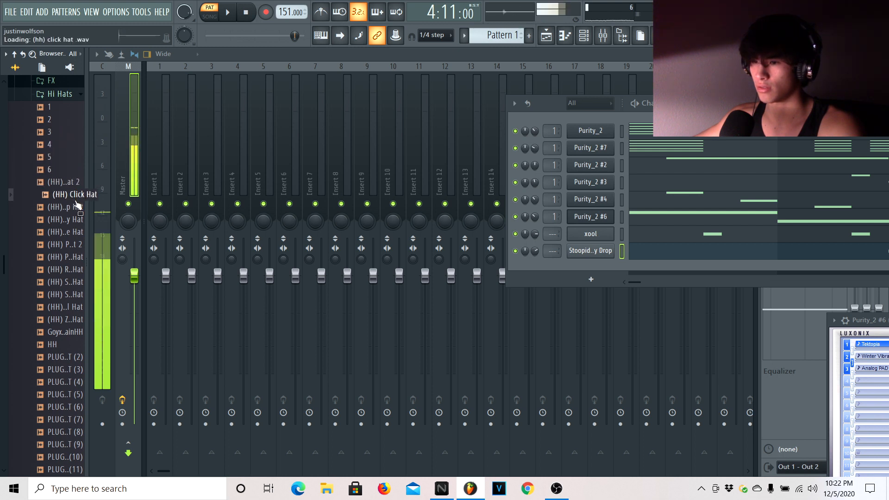
{"action": "left_click", "coordinate": [78, 282]}
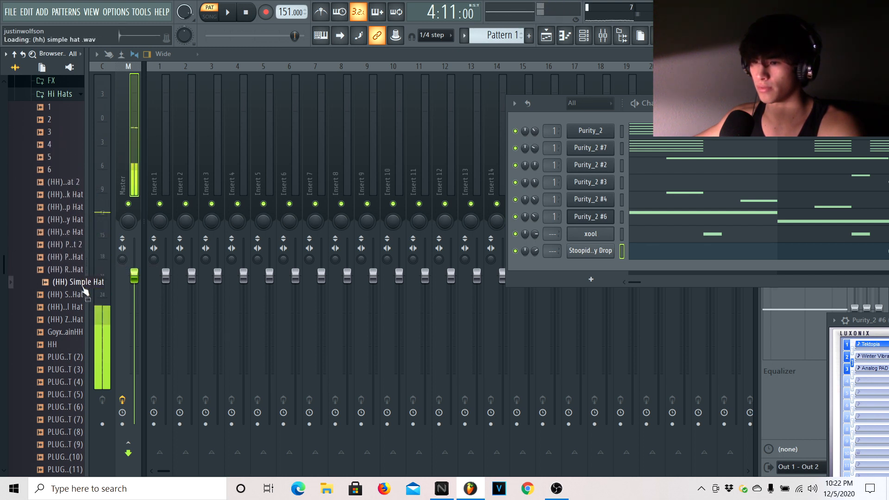
{"action": "double_click", "coordinate": [78, 281]}
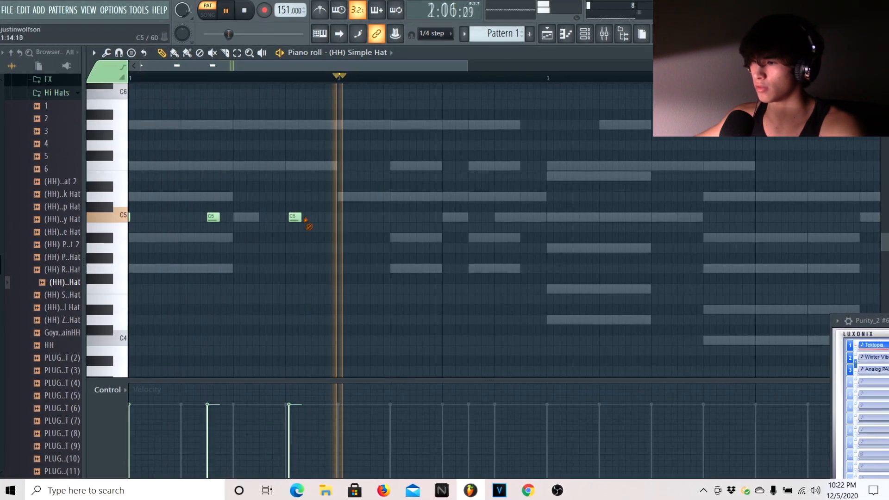
Set the piano roll snap to 1/6 beat triplet spacing for hi-hat rolls.
{"action": "left_click", "coordinate": [432, 34]}
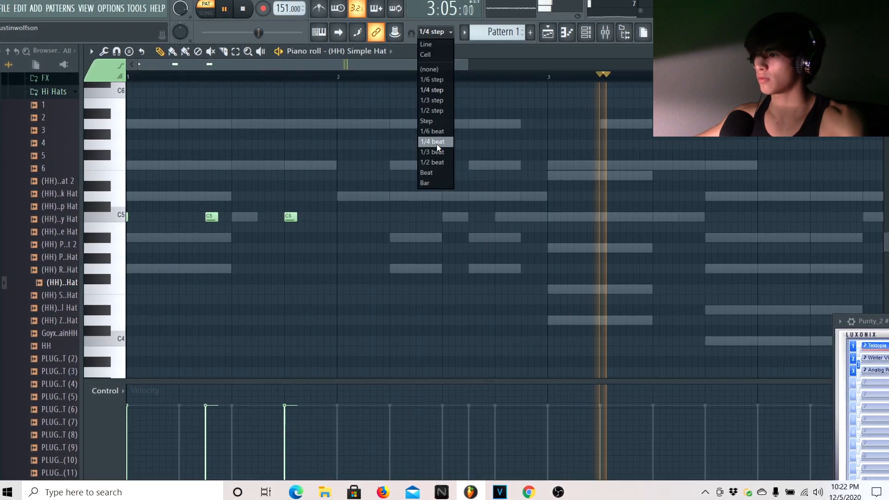
{"action": "left_click", "coordinate": [434, 140]}
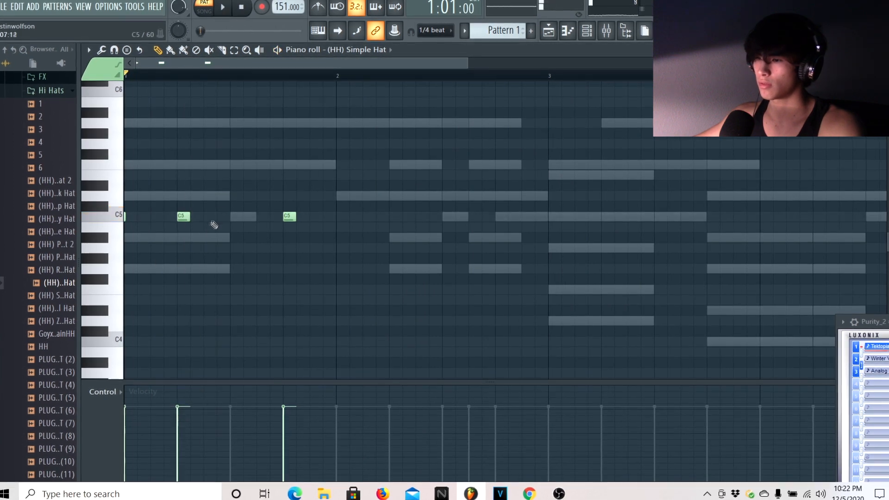
{"action": "left_click", "coordinate": [432, 29]}
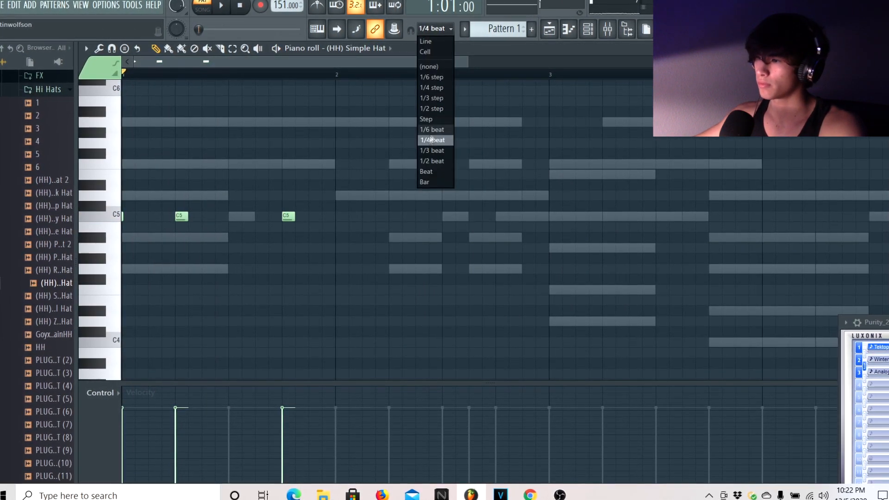
{"action": "left_click", "coordinate": [432, 130]}
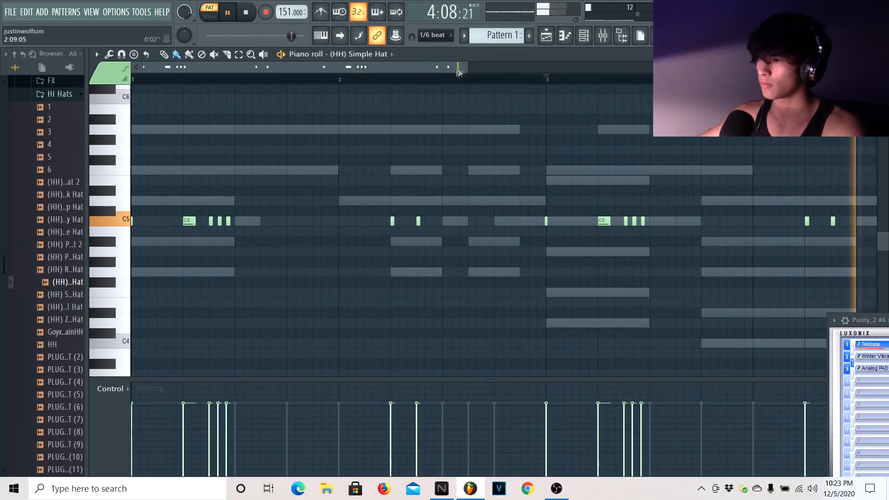
Draw the rolling C5 hi-hat pattern and try a different hi-hat sample on it.
{"action": "left_click", "coordinate": [583, 35]}
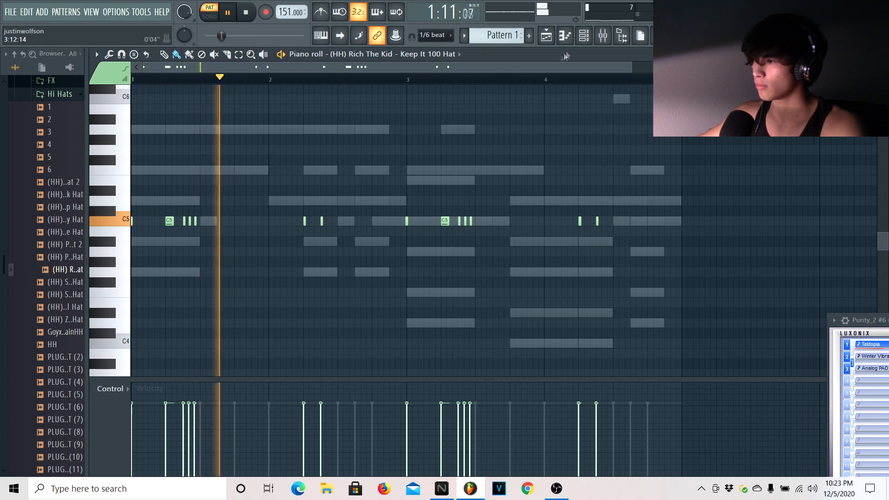
{"action": "left_click", "coordinate": [68, 194]}
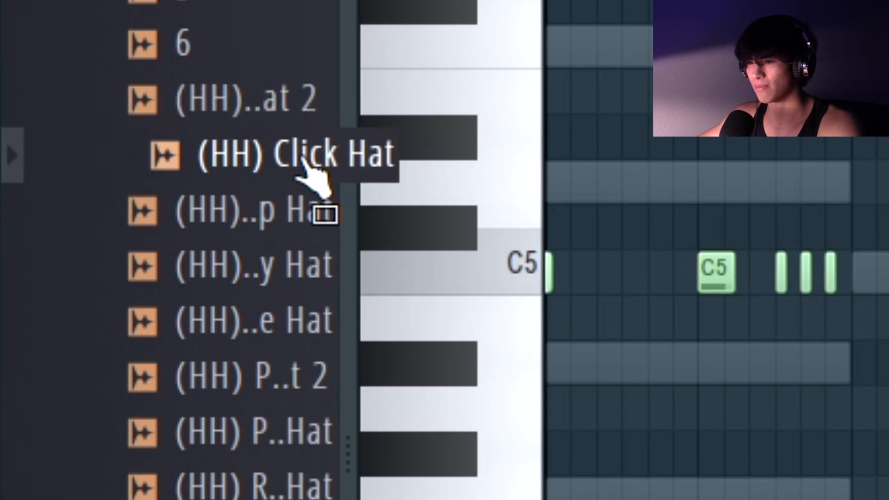
Switch the hats to Pi'erre Hat and preview The Zaytoven Crash from the kit's FX folder.
{"action": "scroll", "scroll_direction": "down", "scroll_amount": 3}
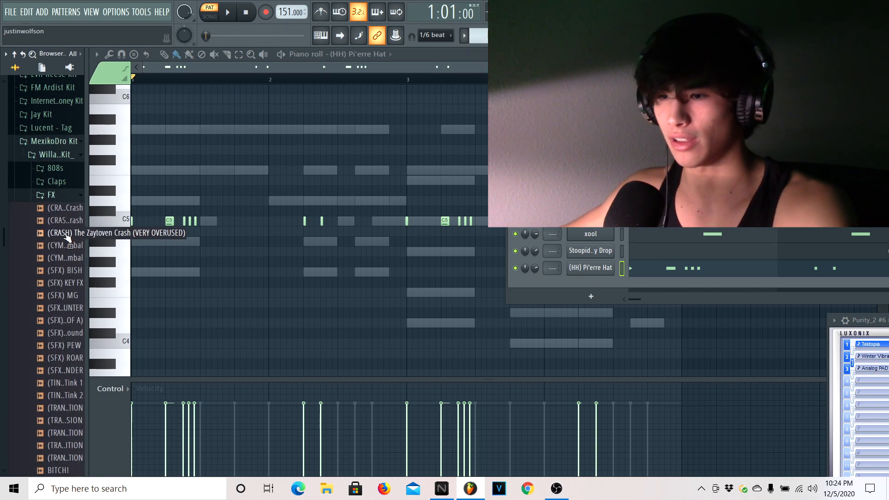
{"action": "left_click", "coordinate": [226, 11]}
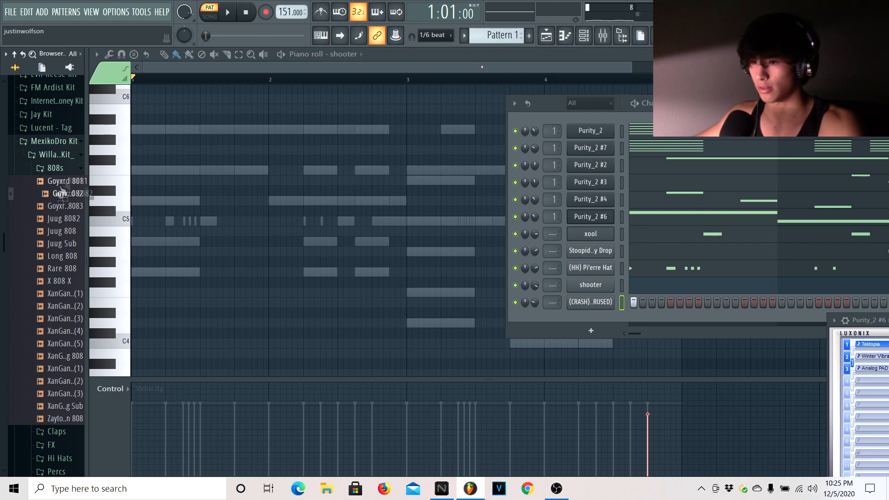
{"action": "mouse_move", "coordinate": [65, 194]}
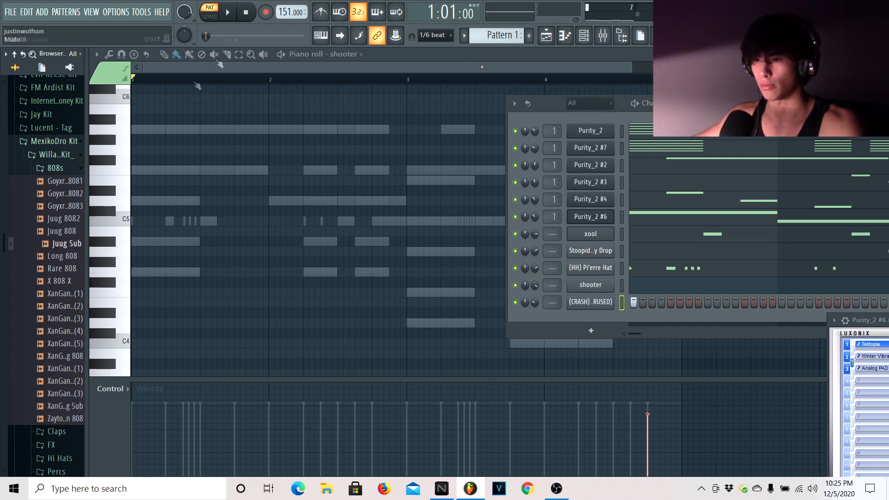
Preview the Juug Sub and Zayto 808 samples alongside Goyxrd 8082.
{"action": "left_click", "coordinate": [72, 293]}
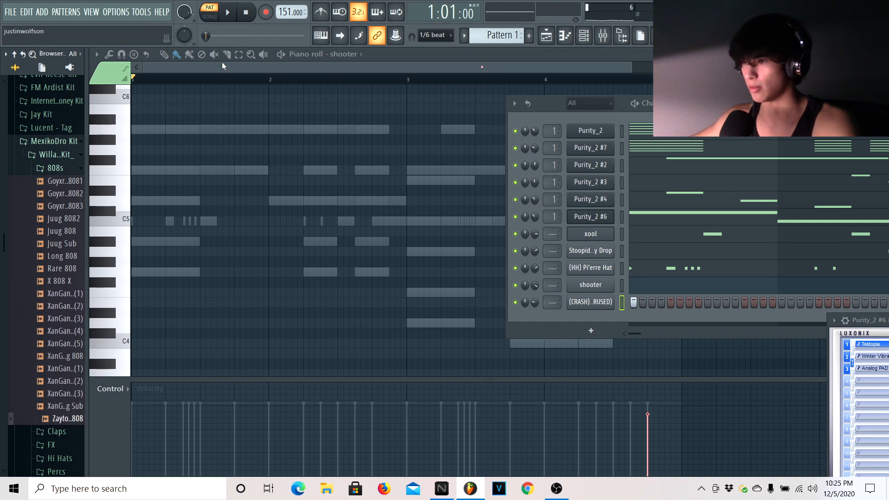
{"action": "left_click", "coordinate": [65, 268]}
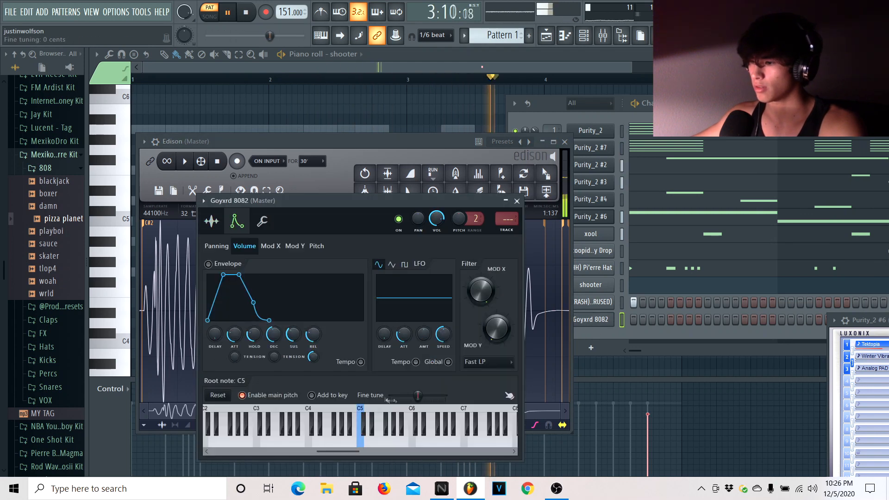
Adjust the Goyxrd 8082 channel's volume envelope in its sampler settings.
{"action": "left_click", "coordinate": [366, 422]}
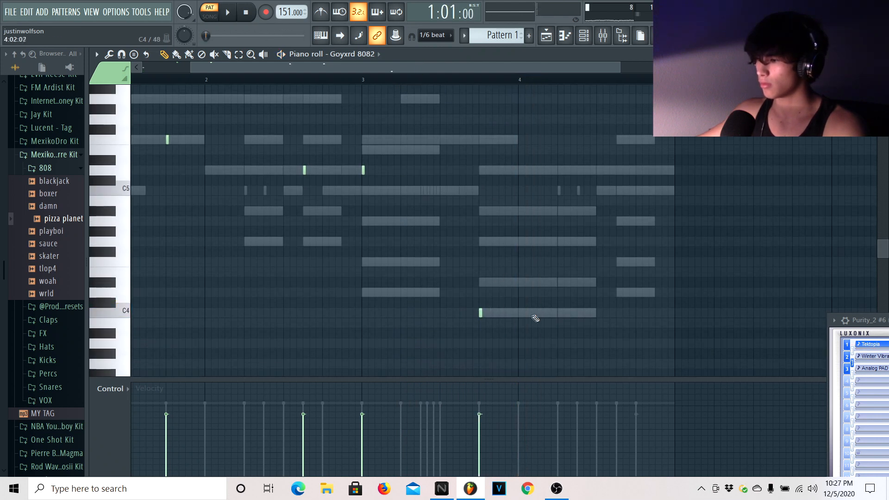
Place 808 notes under the chords through the first bars of the pattern.
{"action": "left_click", "coordinate": [538, 312]}
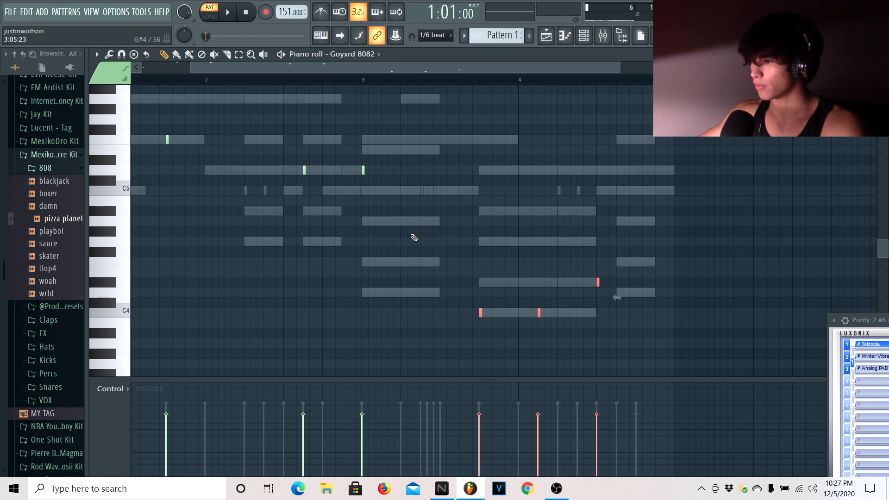
{"action": "left_click", "coordinate": [226, 11]}
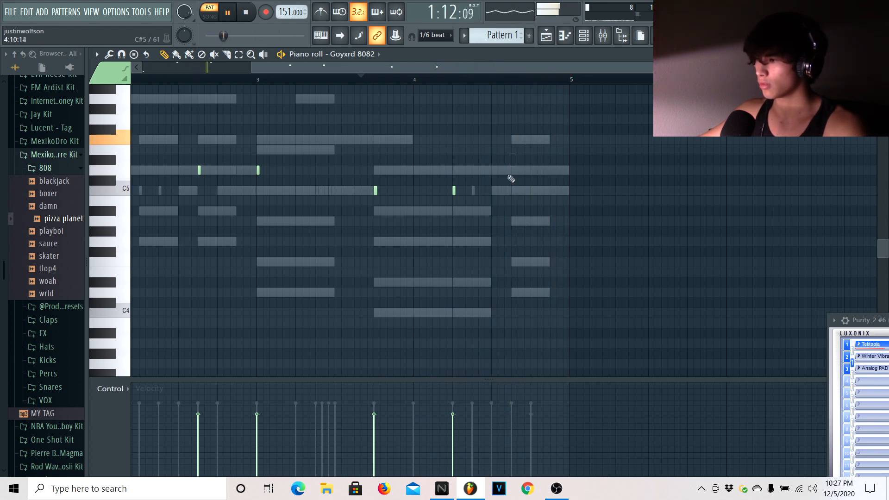
{"action": "left_click", "coordinate": [511, 292]}
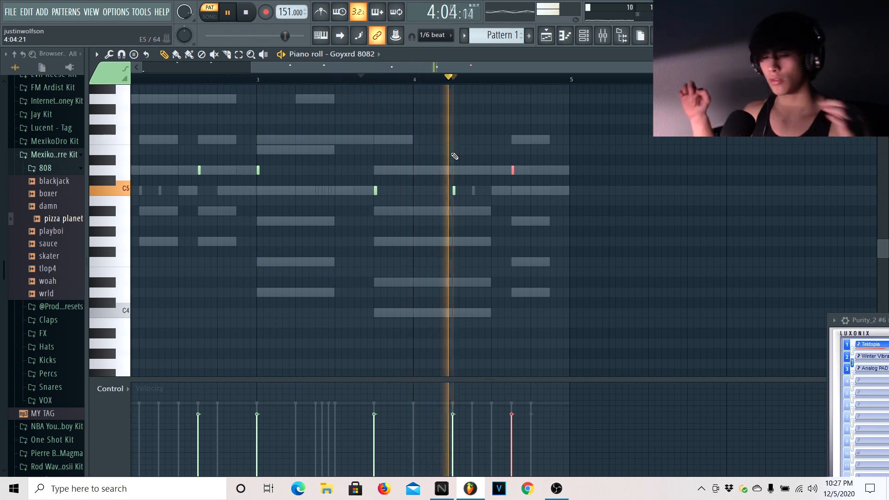
Finish the 808 line out to bar four and play the pattern back.
{"action": "left_click", "coordinate": [245, 11]}
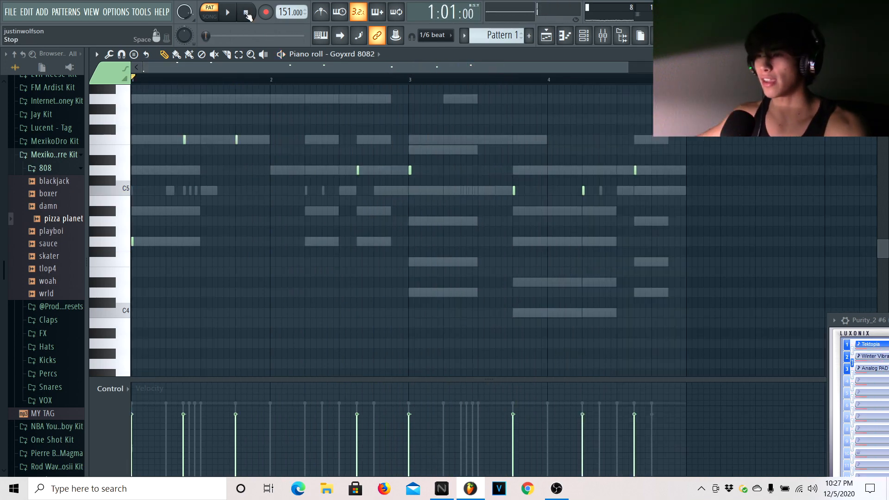
{"action": "left_click", "coordinate": [246, 12]}
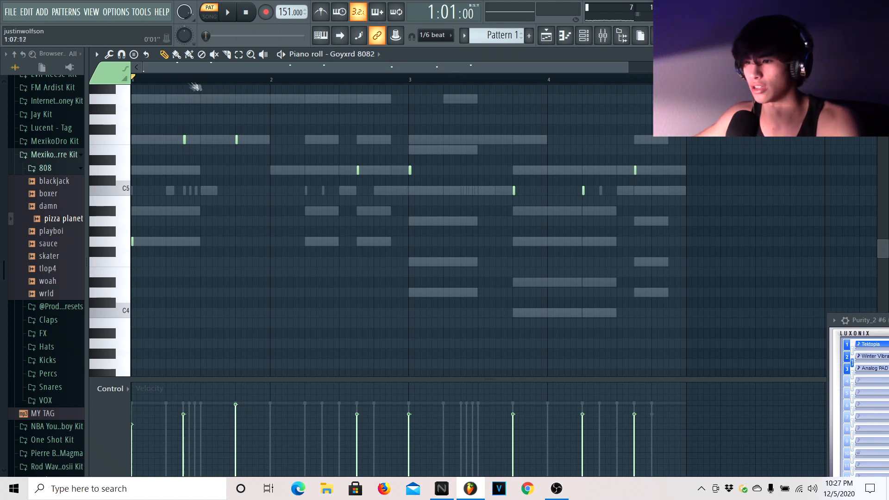
{"action": "left_click", "coordinate": [227, 12]}
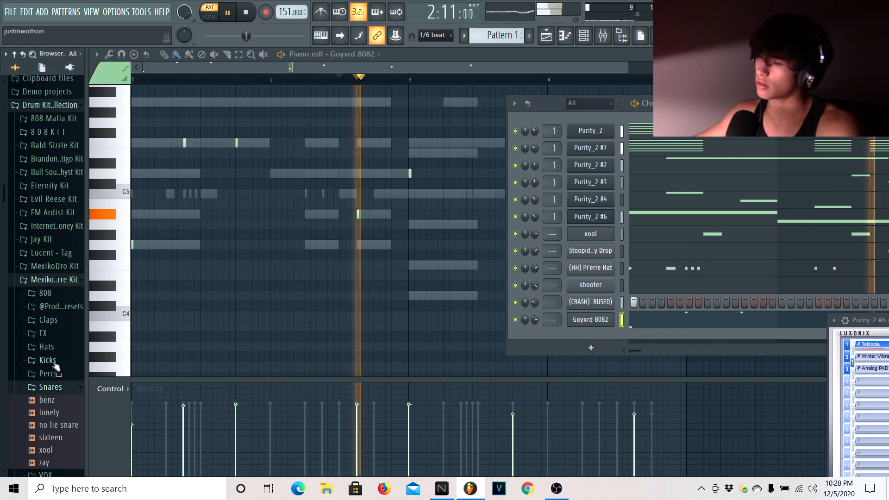
Load the zay snare from the kit's Snares folder and place its first C5 hit.
{"action": "left_click", "coordinate": [45, 461]}
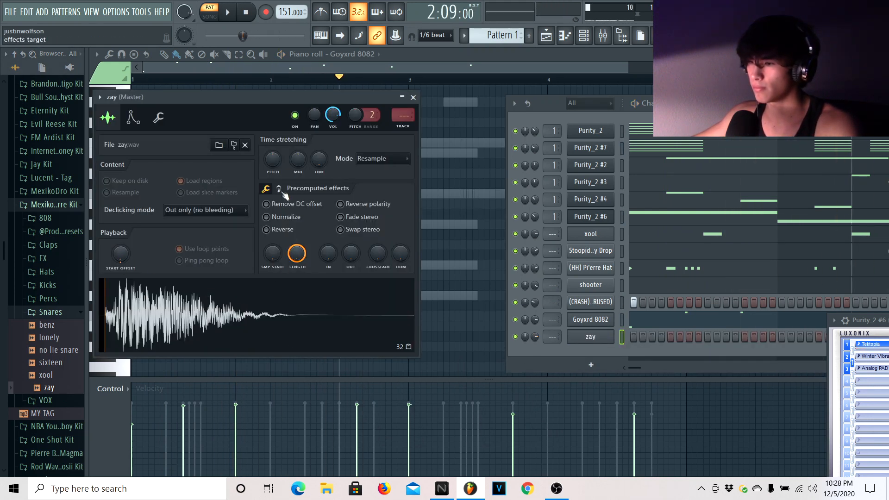
{"action": "left_click", "coordinate": [277, 188]}
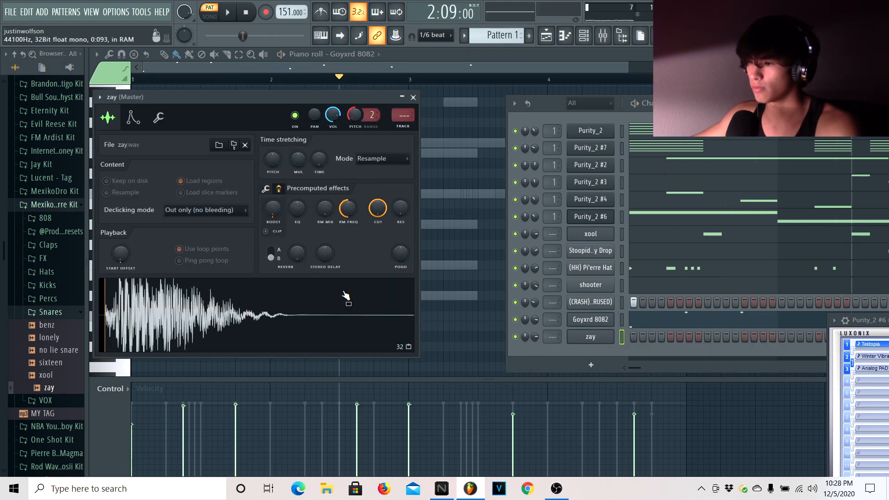
{"action": "left_click", "coordinate": [226, 11]}
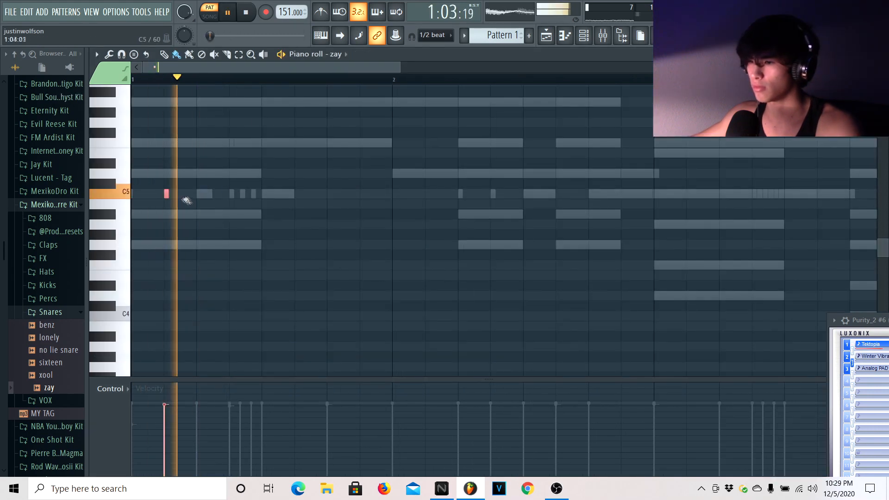